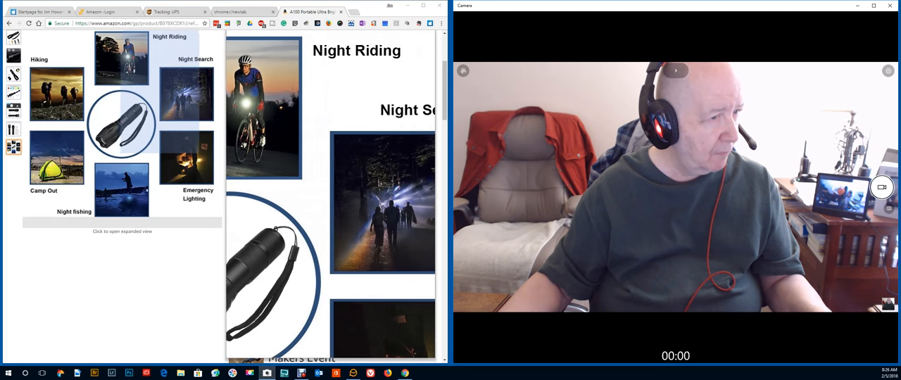
pyautogui.scroll(-3)
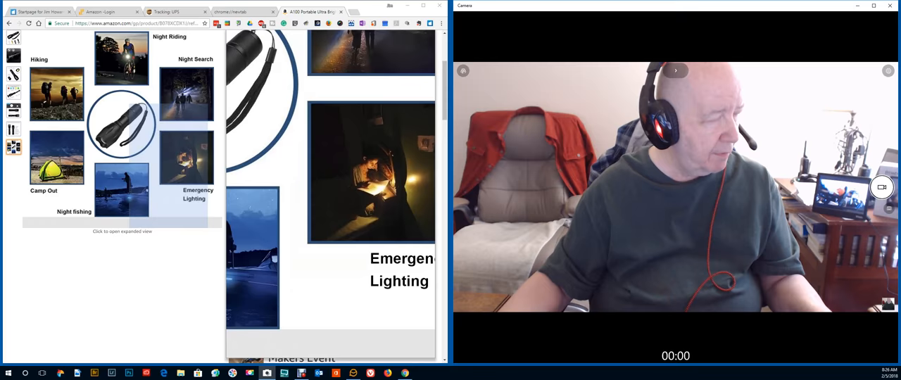